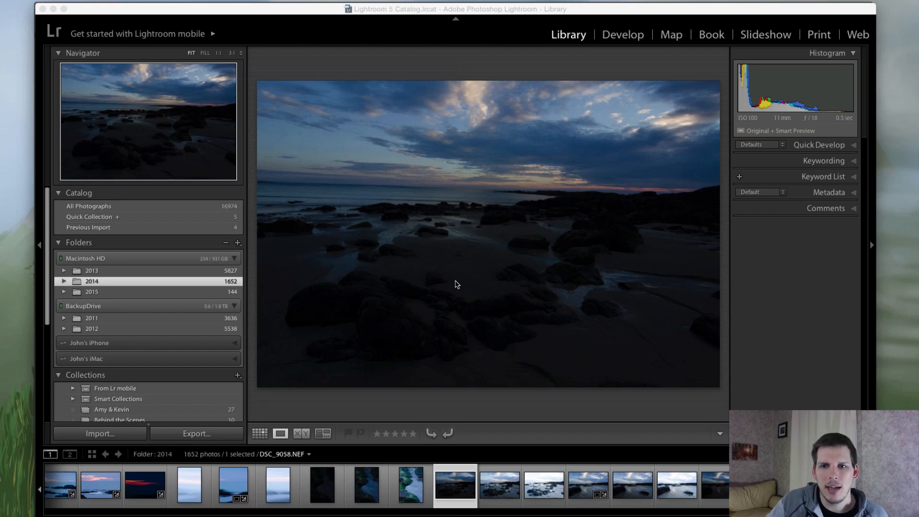
mouse_move(99, 308)
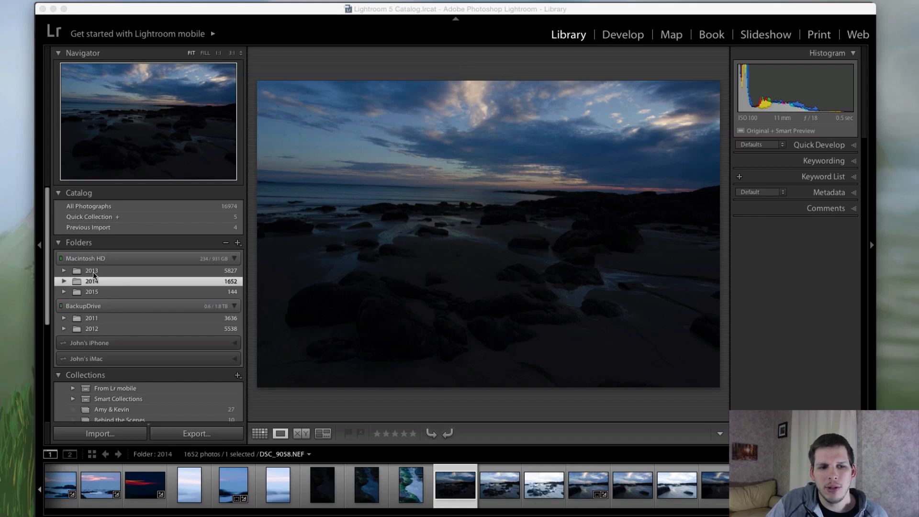
Expand Lightroom's 2014 folder to list its dated shoot subfolders, then bring Photoshop forward
left_click(63, 281)
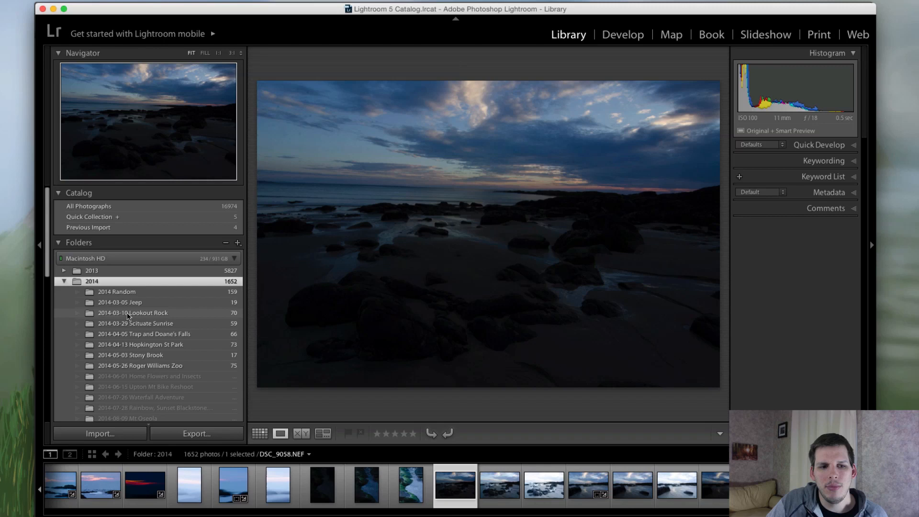
left_click(136, 323)
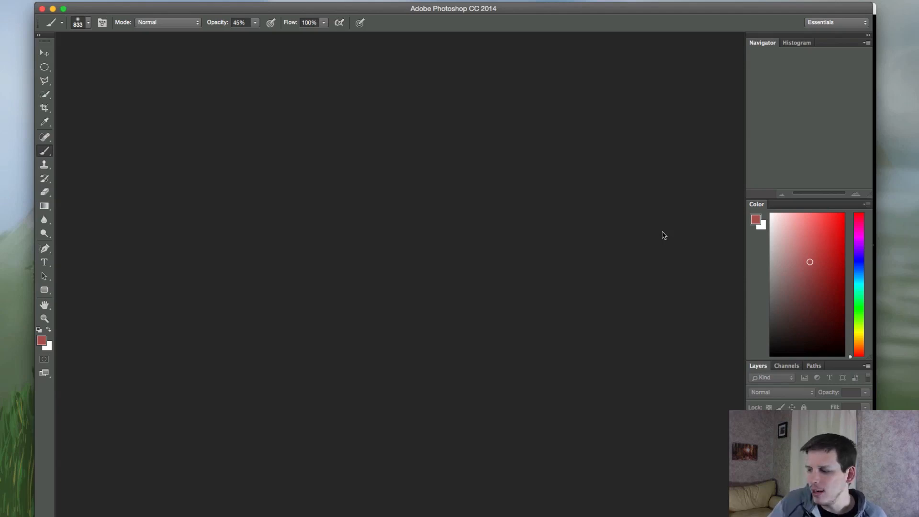
Browse Pictures > 2015 > 2015-02-20 Lookout Rock Sunset > Capture in the Open dialog
left_click(76, 8)
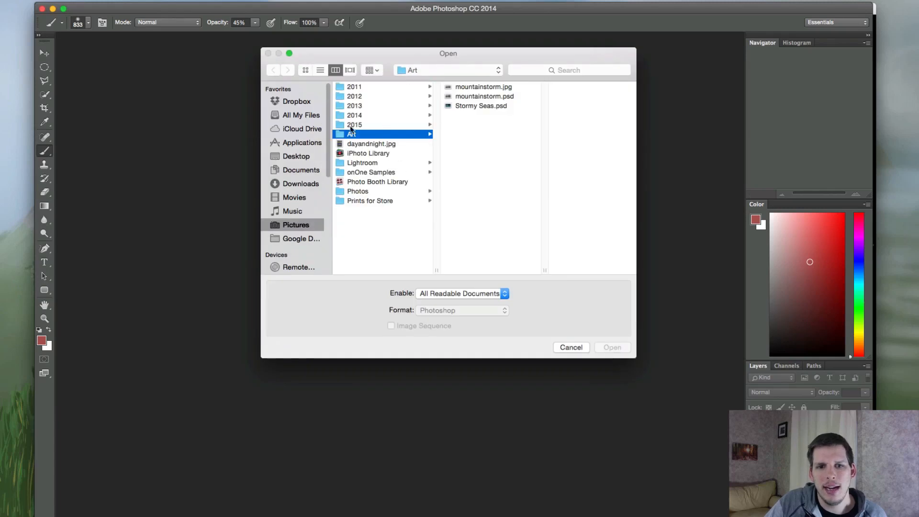
left_click(296, 224)
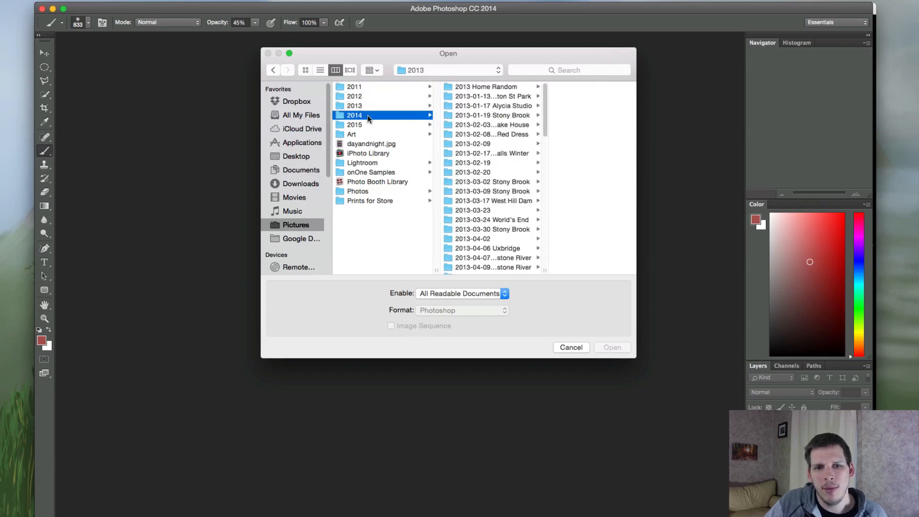
left_click(355, 125)
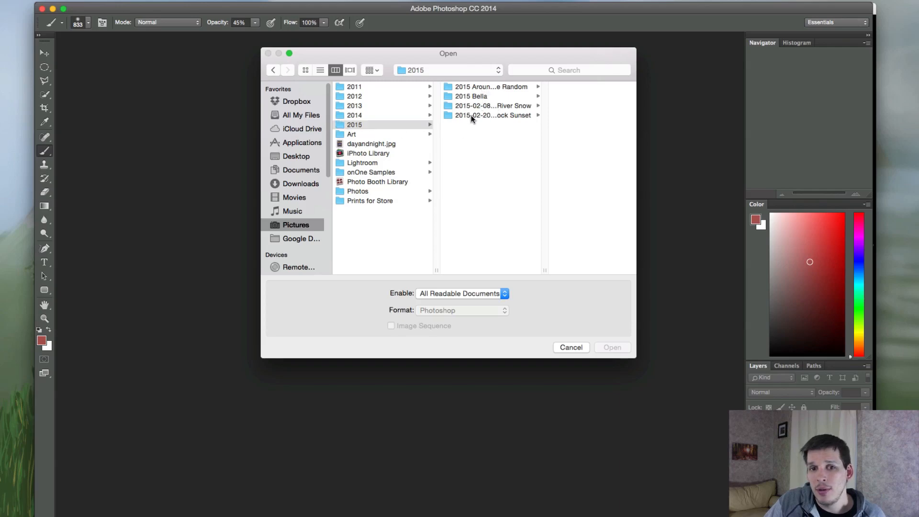
left_click(495, 114)
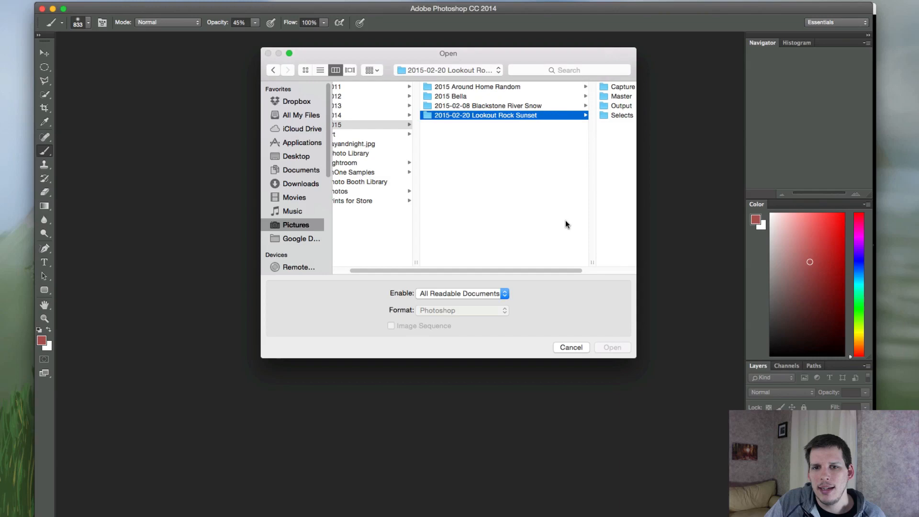
mouse_move(494, 115)
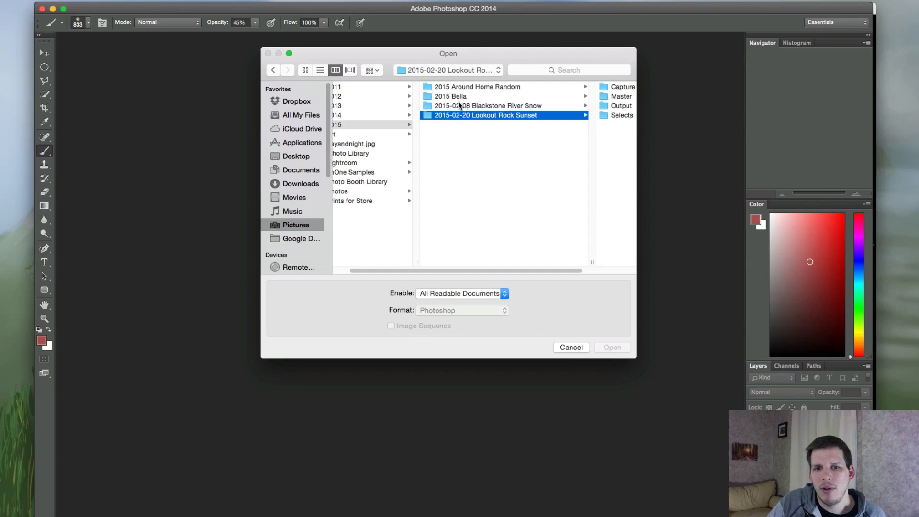
left_click(450, 96)
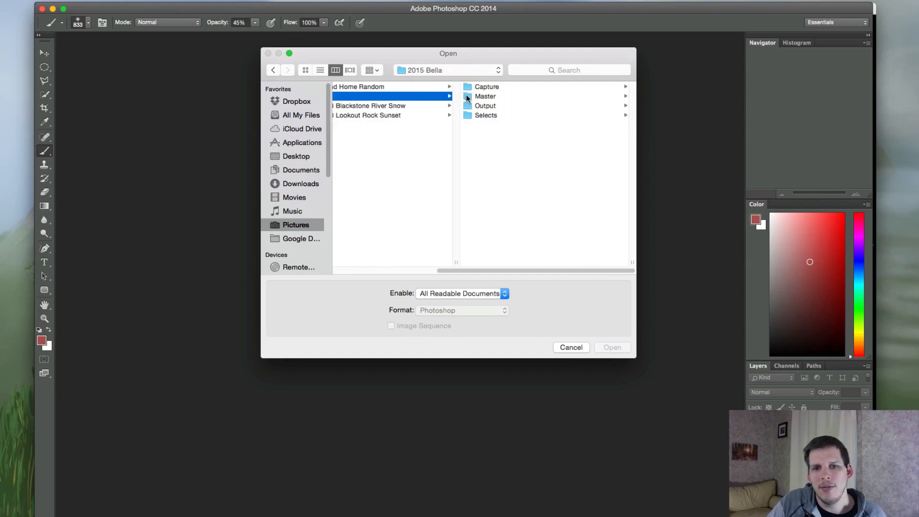
left_click_drag(446, 270, 460, 270)
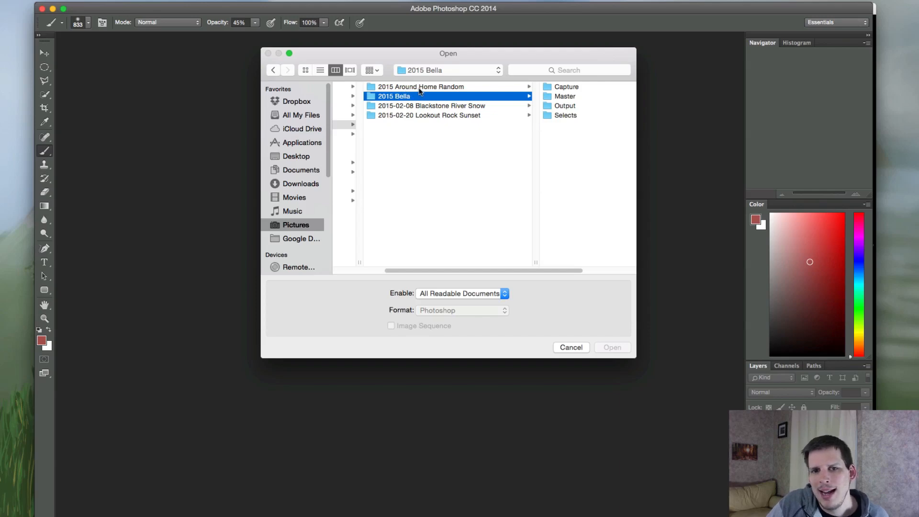
mouse_move(413, 90)
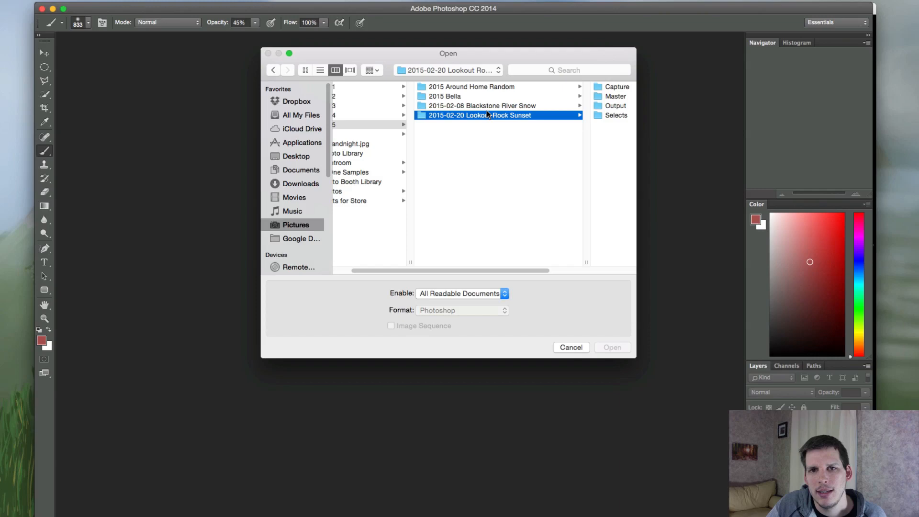
left_click_drag(487, 270, 542, 270)
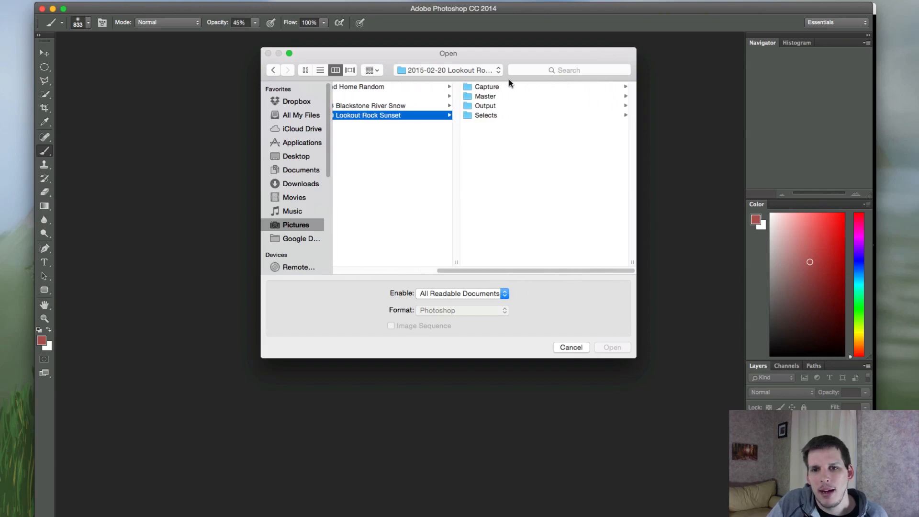
left_click(487, 86)
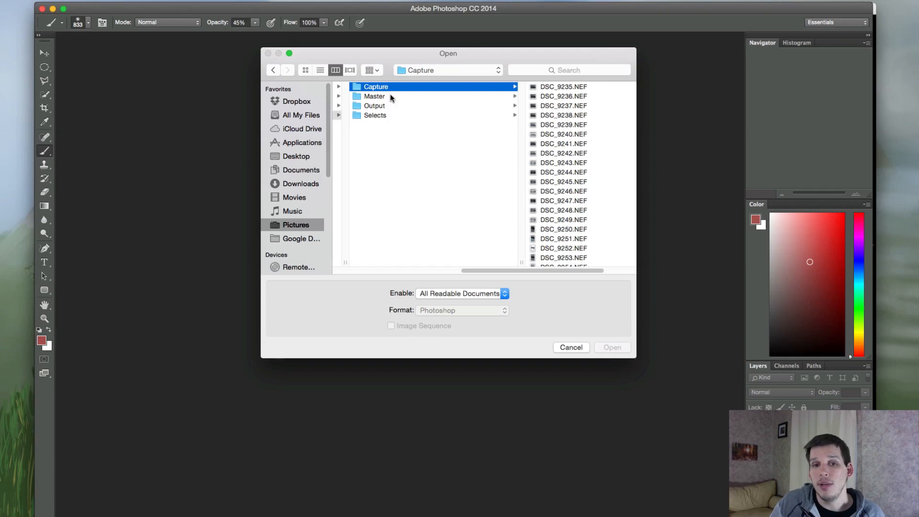
mouse_move(392, 100)
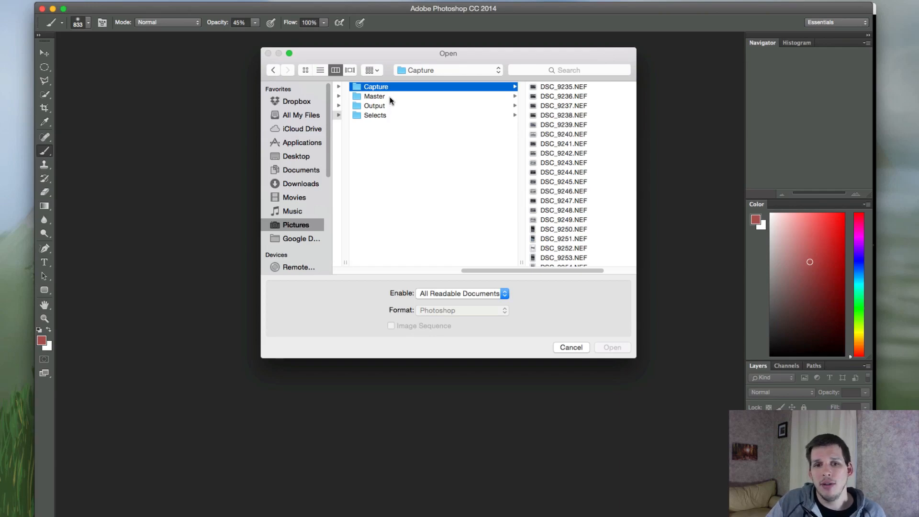
Look through the Selects, Master and empty Output folders, then cancel the Open dialog
left_click(375, 115)
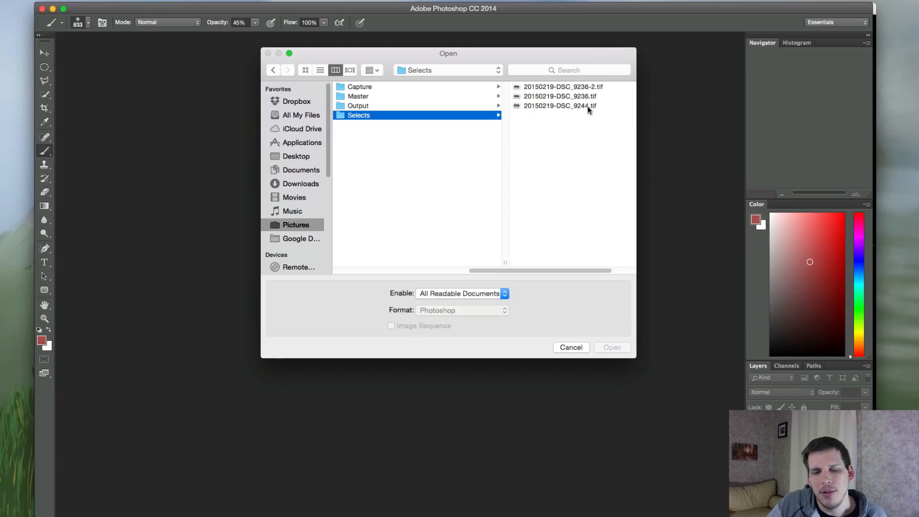
mouse_move(373, 116)
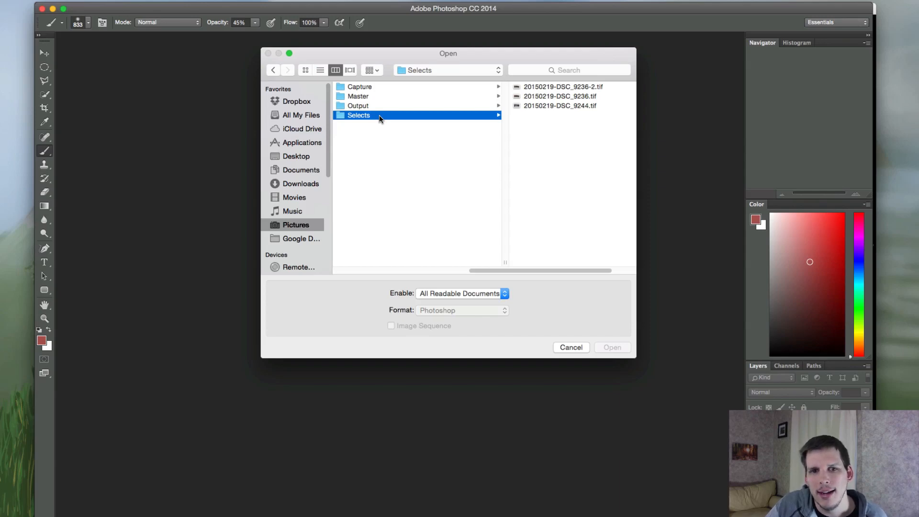
left_click(357, 97)
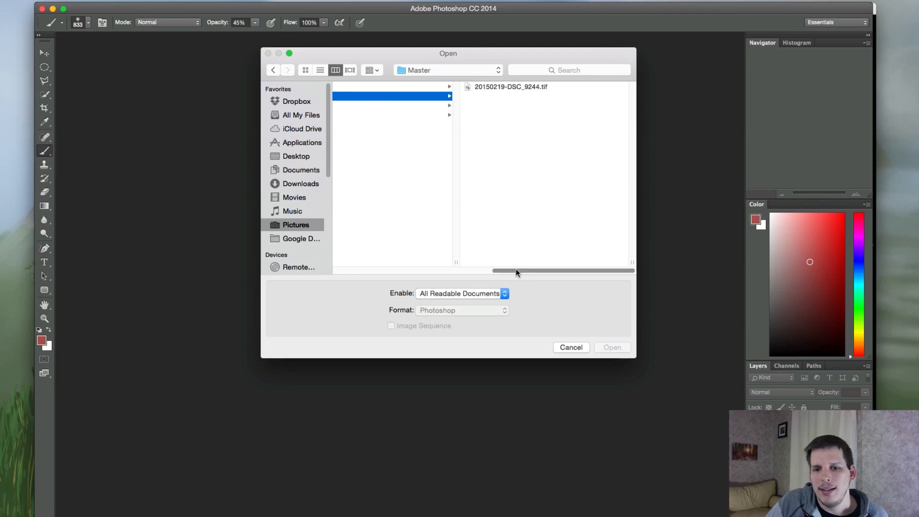
left_click(391, 105)
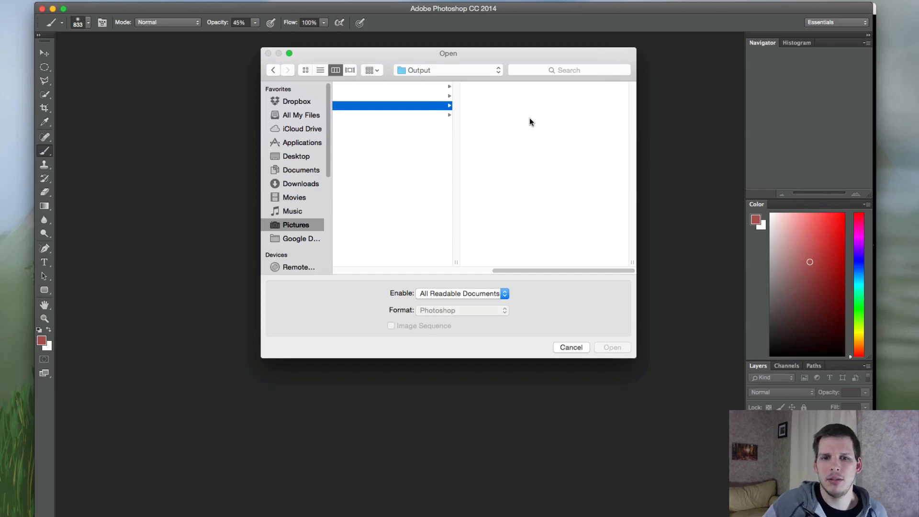
mouse_move(460, 266)
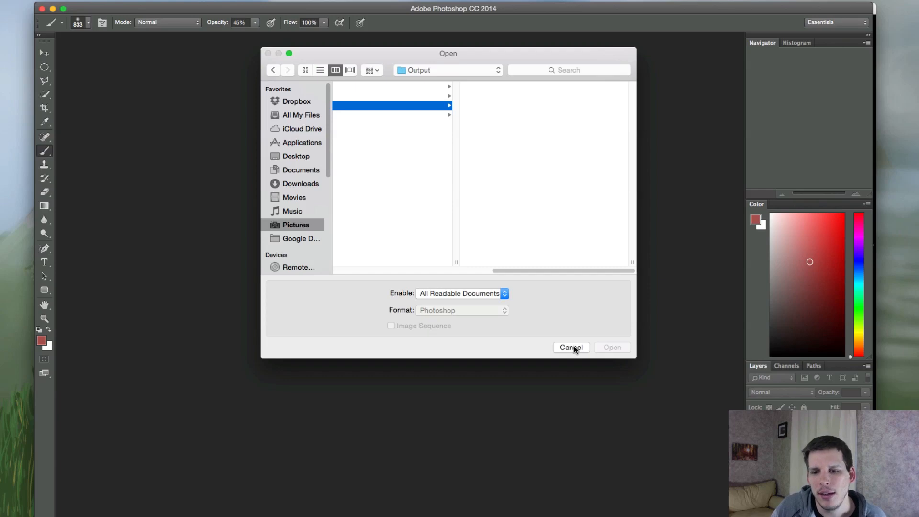
left_click(570, 347)
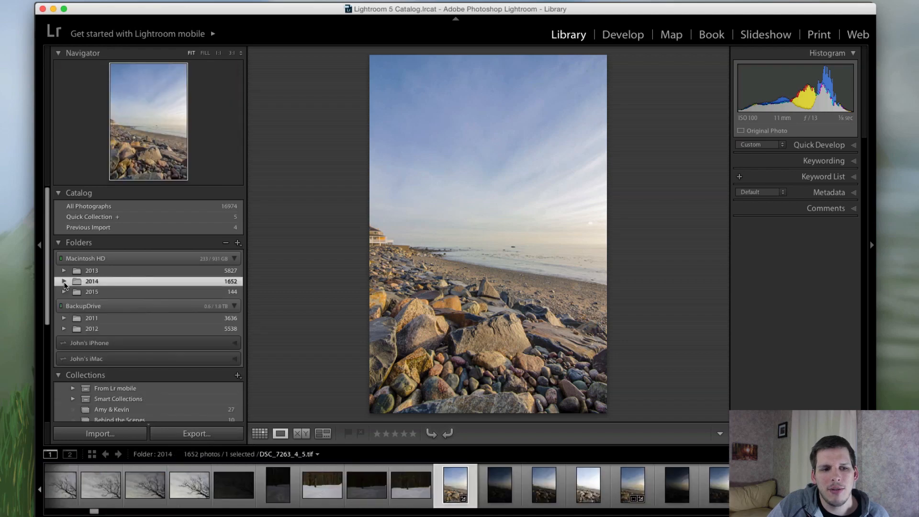
Expand the folder tree and select the Capture subfolder, then the Lookout Rock Sunset folder
left_click(63, 292)
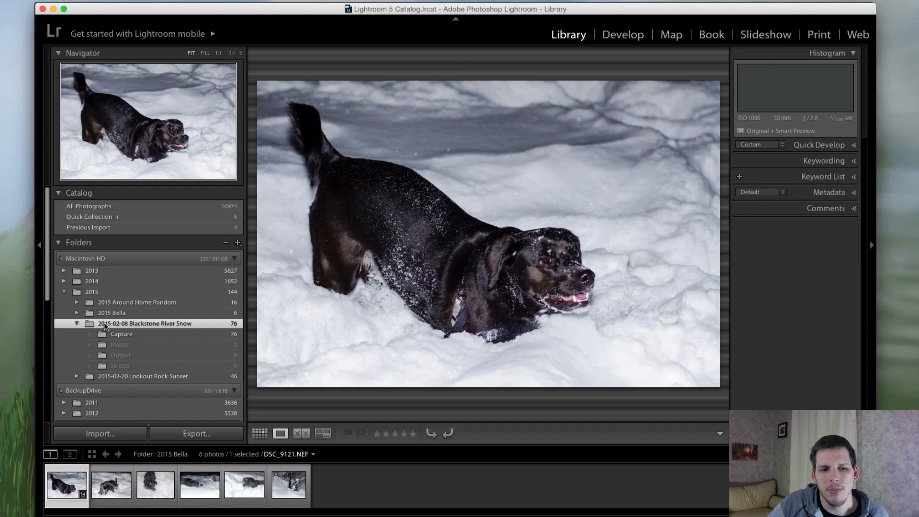
left_click(121, 334)
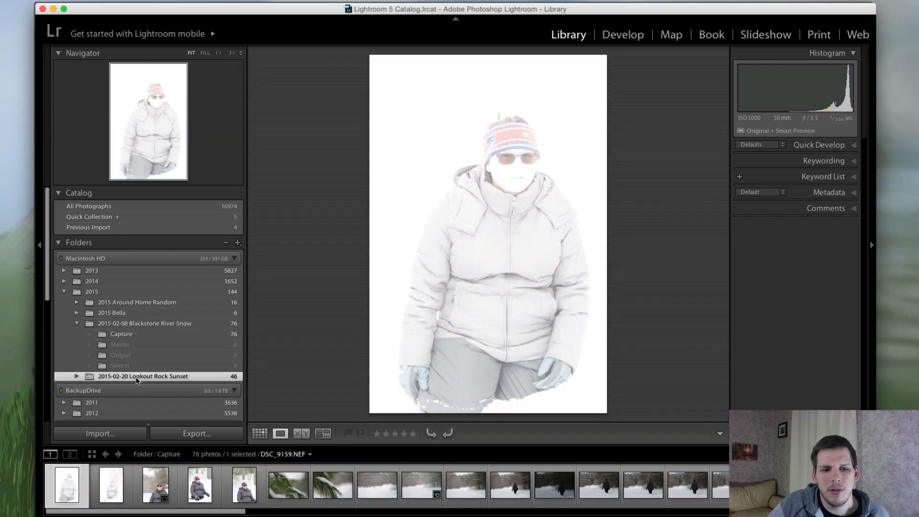
left_click(143, 376)
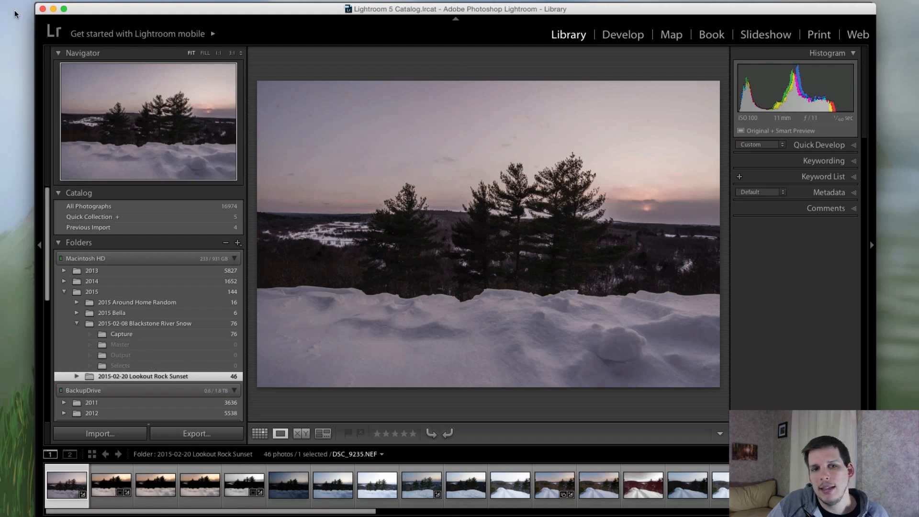
mouse_move(168, 301)
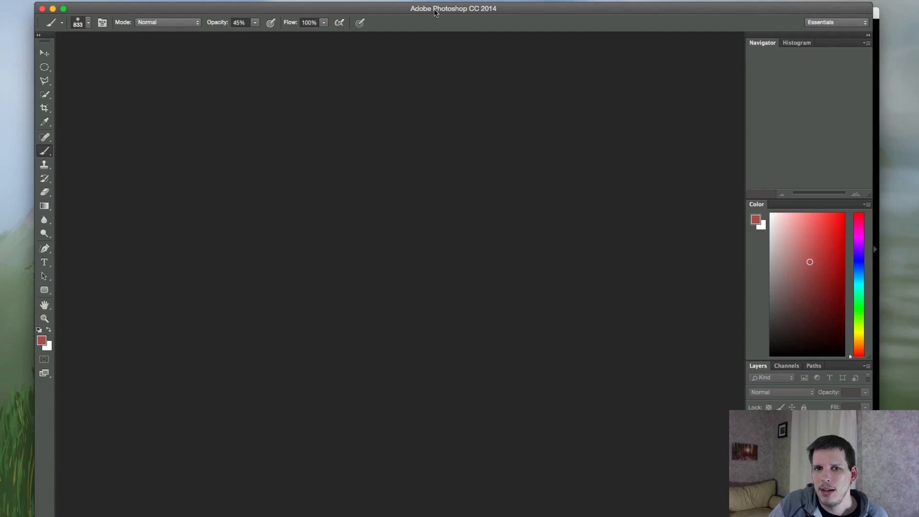
Select sunset photo DSC_9236 and view its History panel in the Develop module
left_click_drag(433, 8, 504, 14)
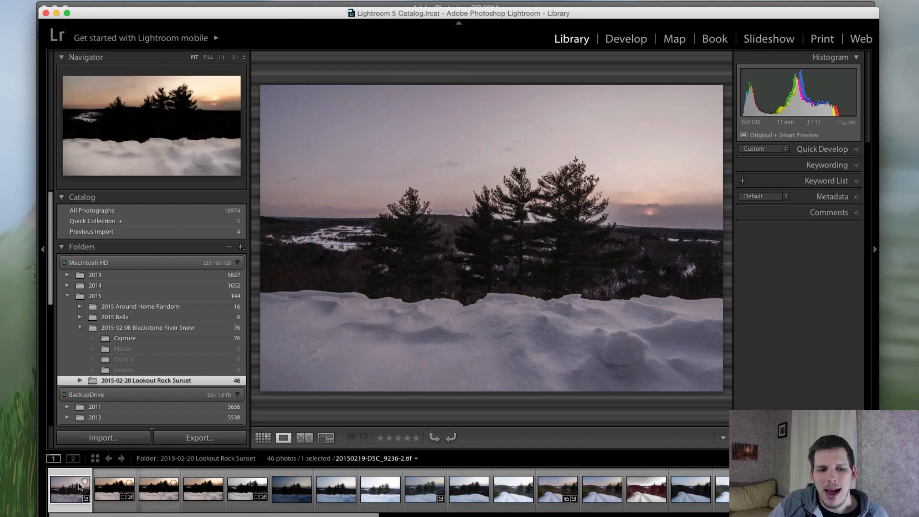
left_click(115, 488)
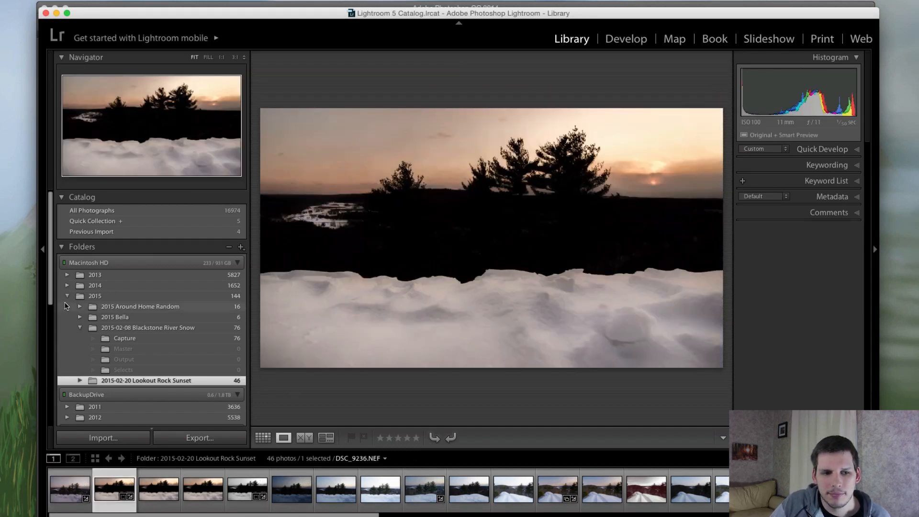
left_click(67, 296)
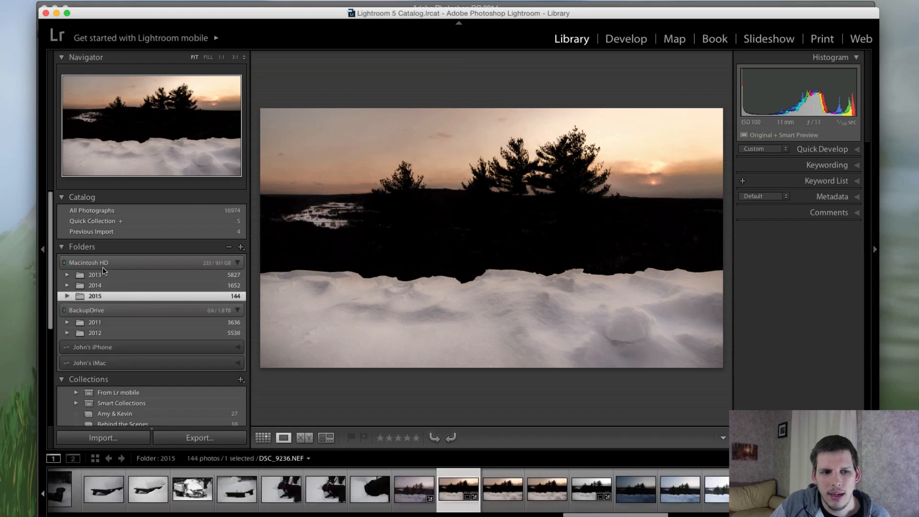
left_click(626, 38)
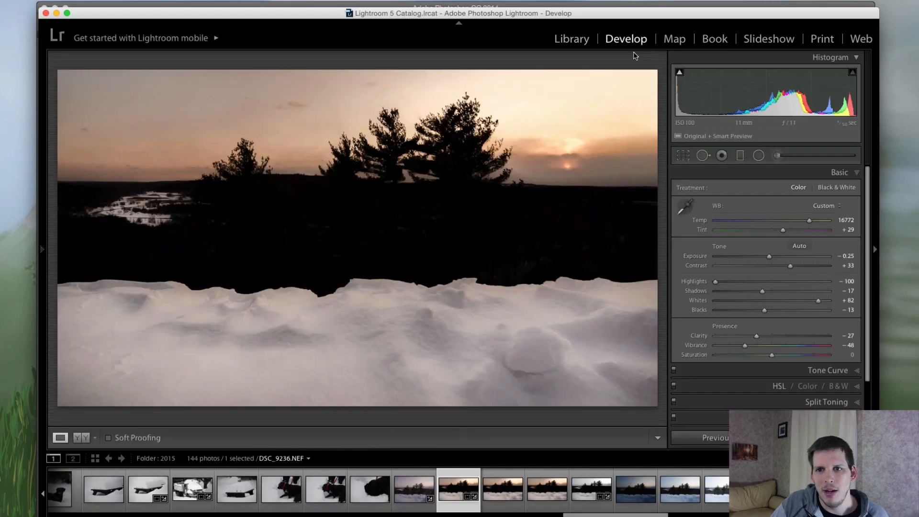
left_click(43, 248)
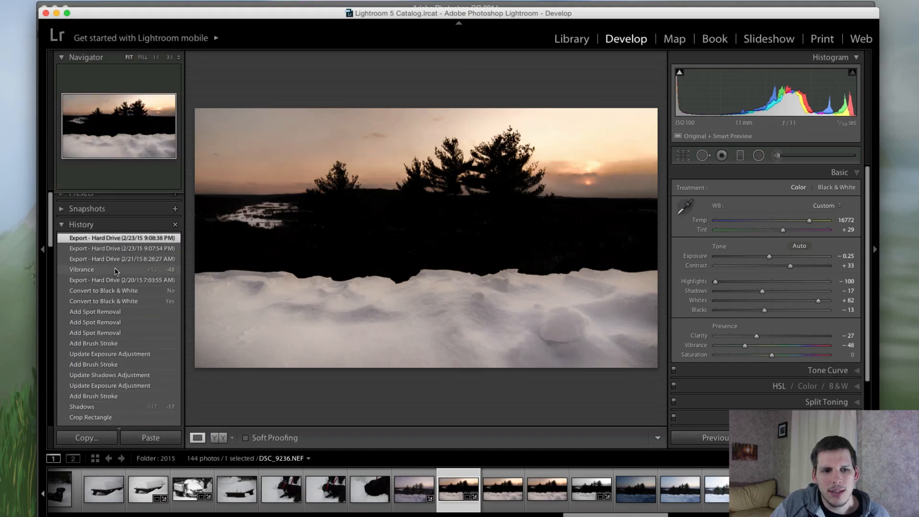
scroll("down", 3)
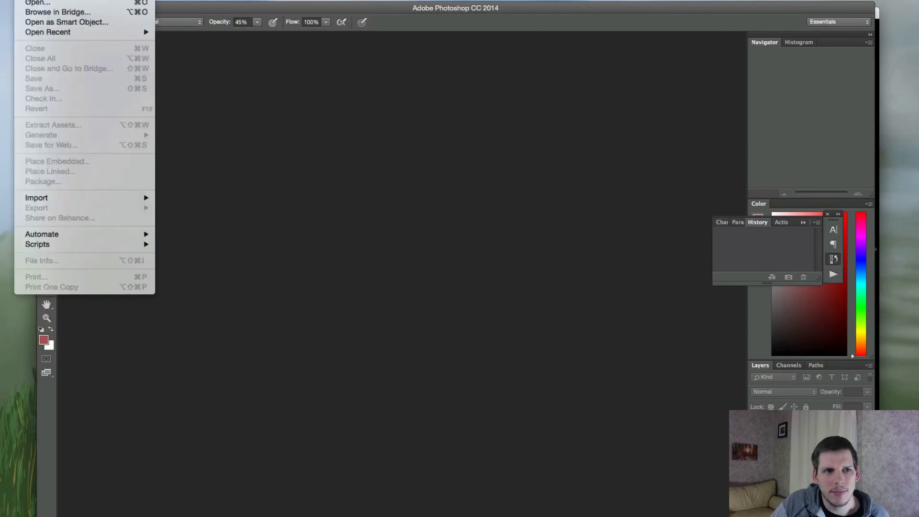
Open 20150219-DSC_9236.tif from the 2015 shoot's Selects folder in Photoshop
left_click(36, 2)
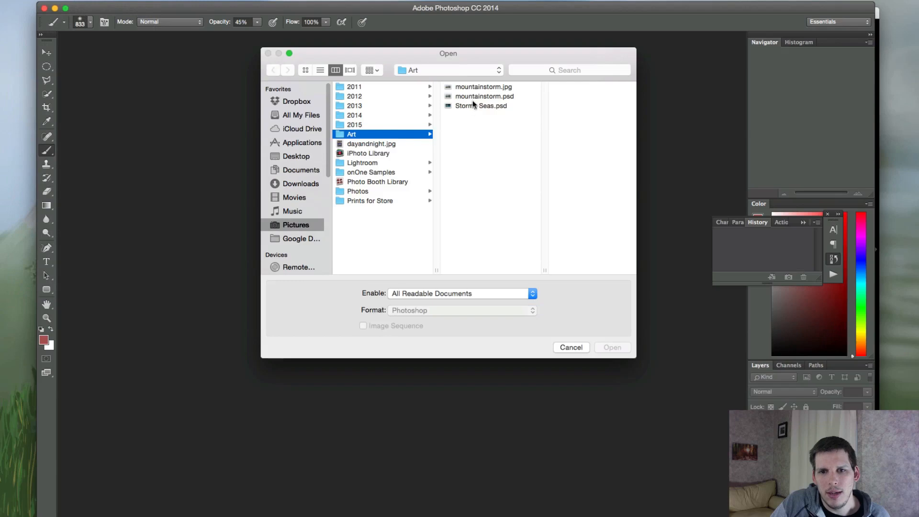
left_click(355, 125)
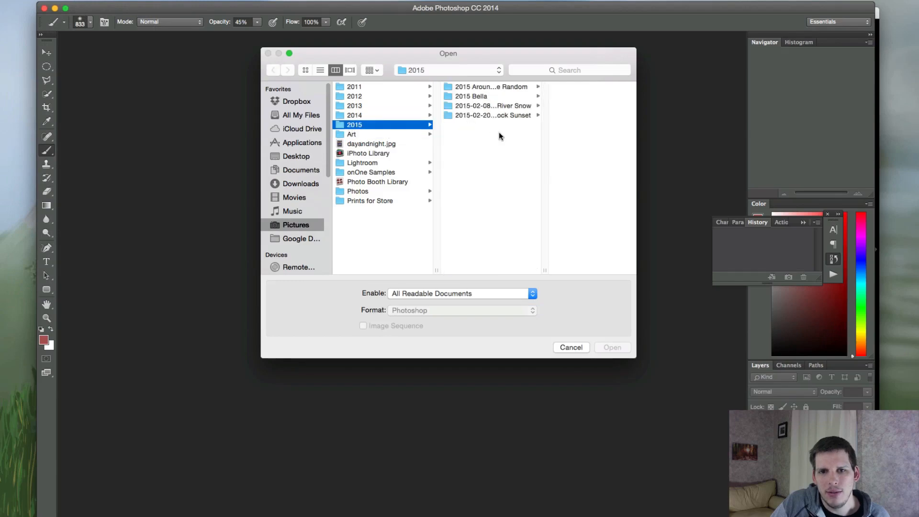
left_click(493, 105)
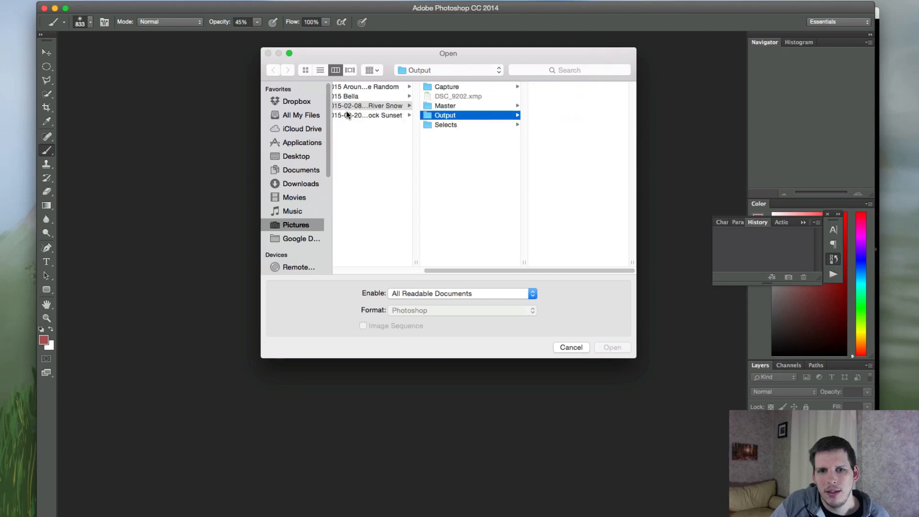
left_click(445, 115)
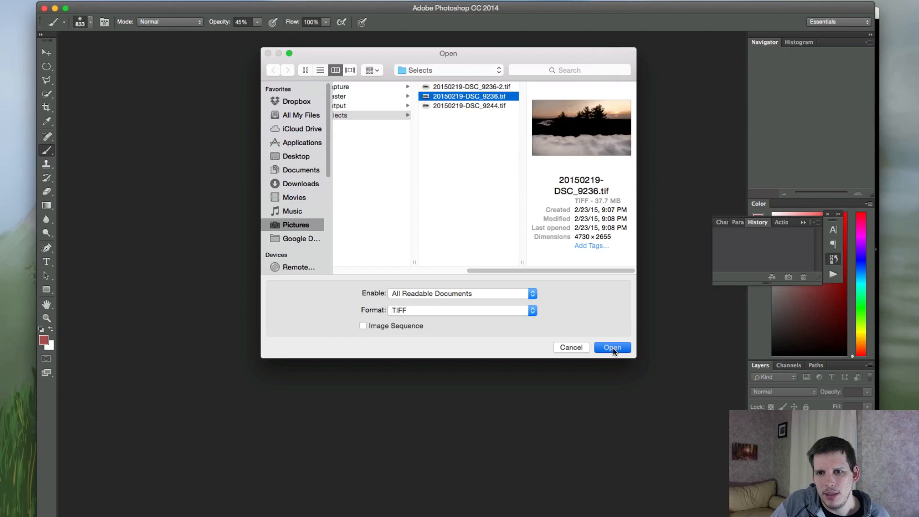
left_click(612, 347)
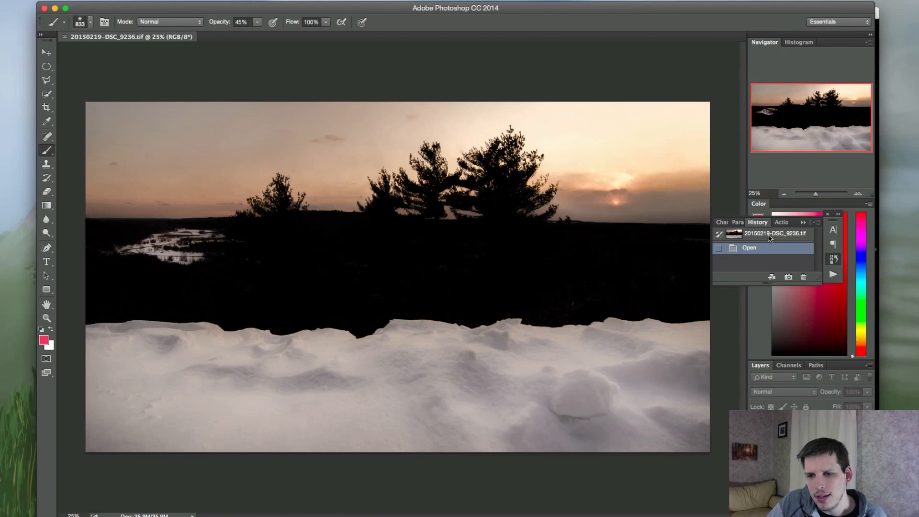
Pick a dark red colour and paint strokes across the middle of the photo
left_click(812, 318)
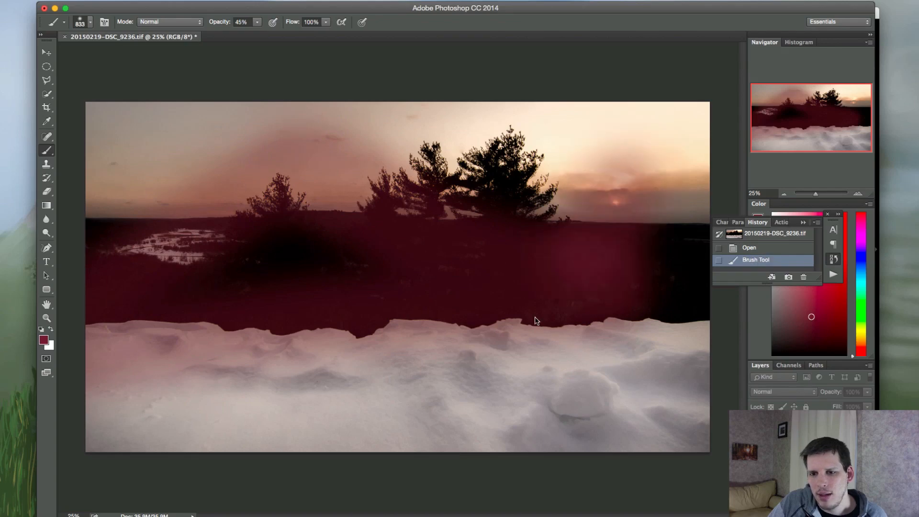
left_click_drag(536, 321, 548, 267)
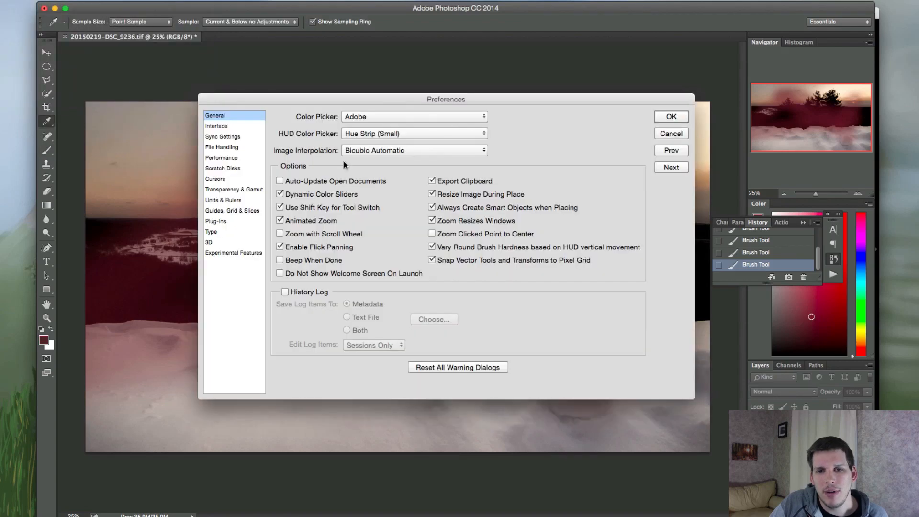
Check History States under Performance, cancel Preferences, and revert to the Open history state
left_click(222, 157)
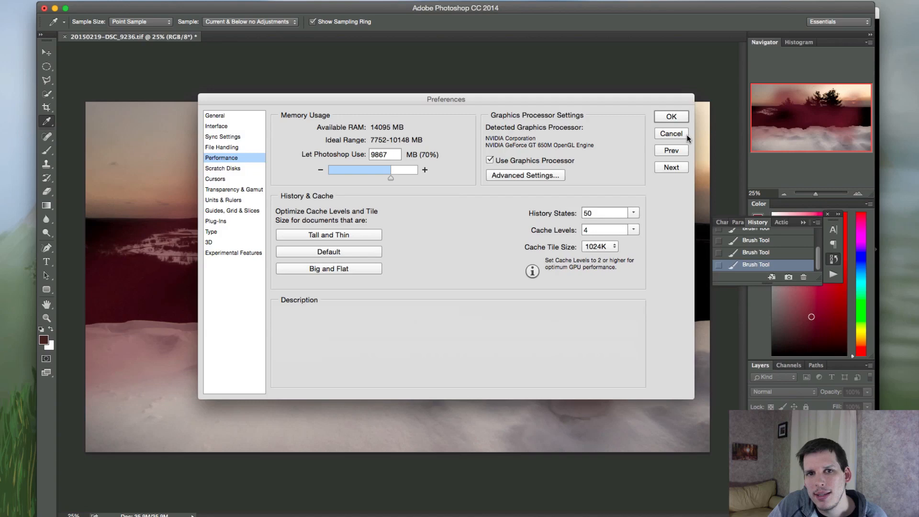
mouse_move(681, 138)
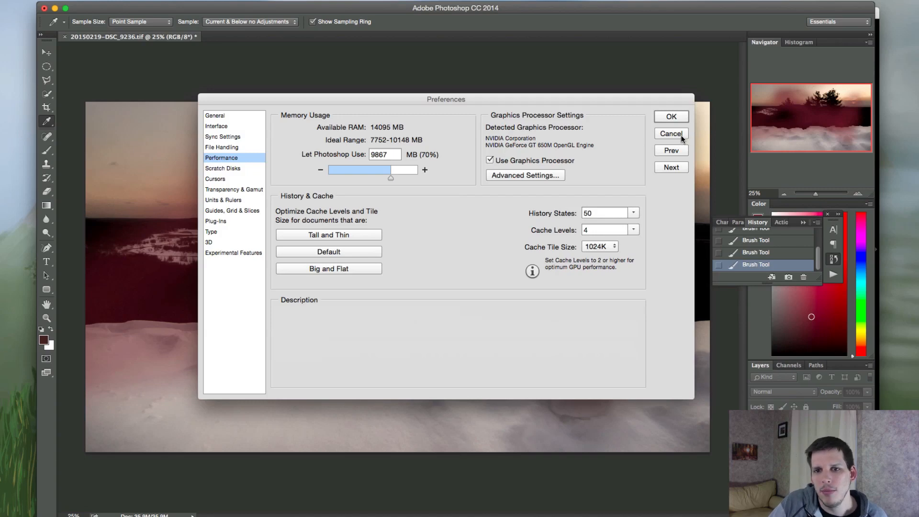
left_click(670, 133)
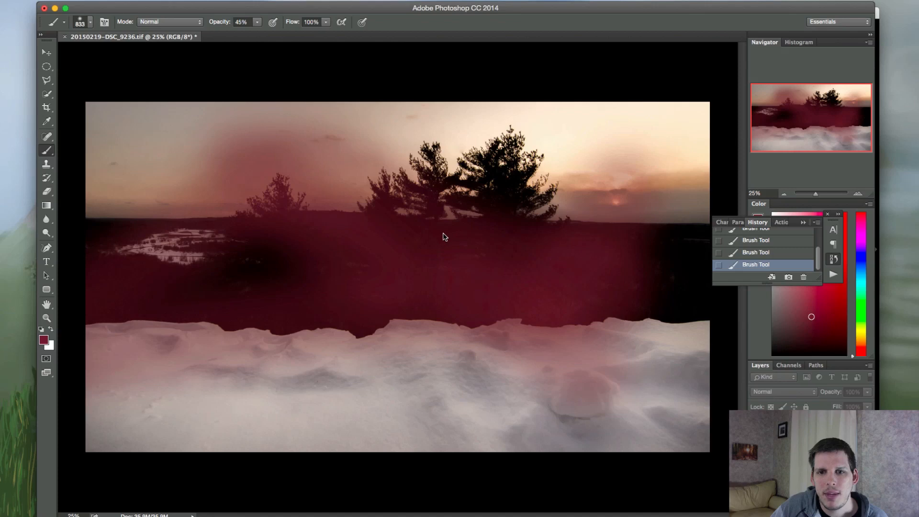
left_click(750, 232)
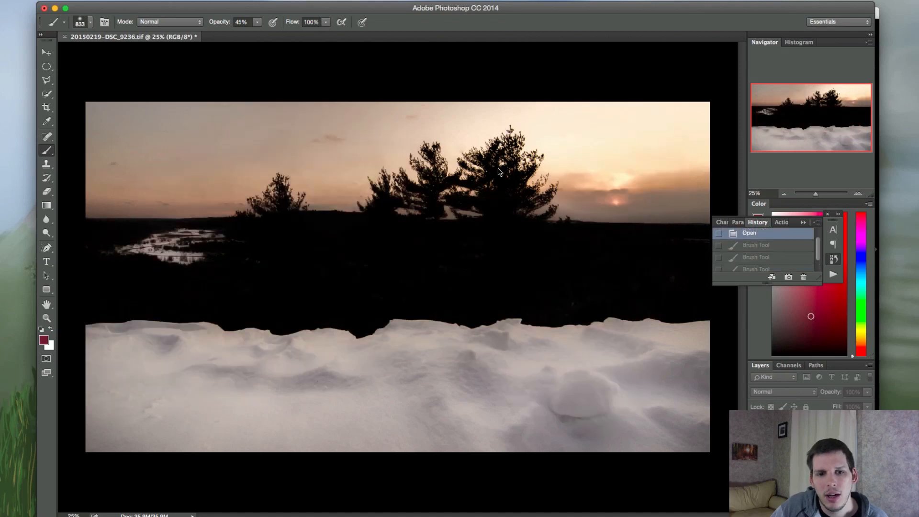